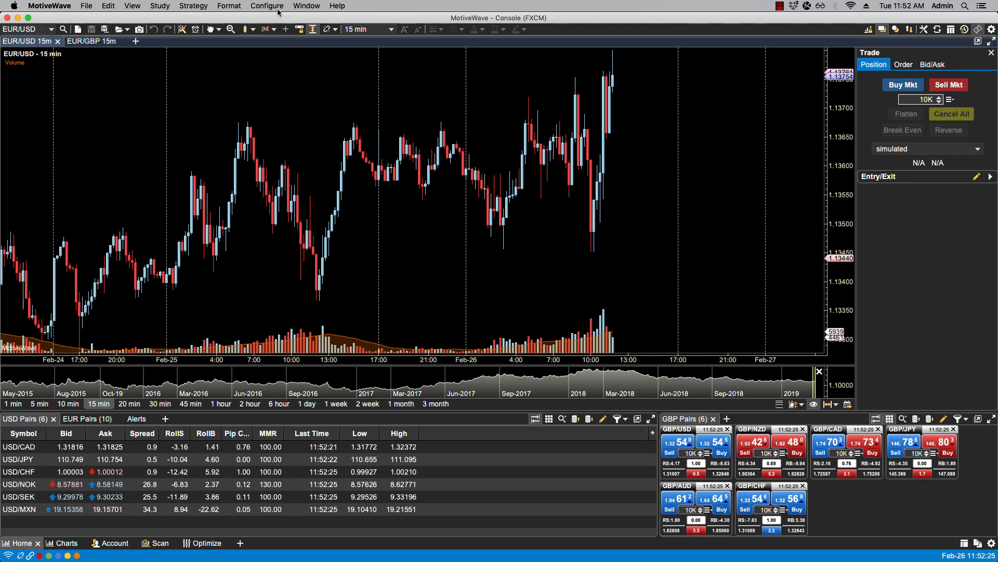
# - Open Preferences from the Configure menu, landing on the General settings page
pyautogui.click(266, 6)
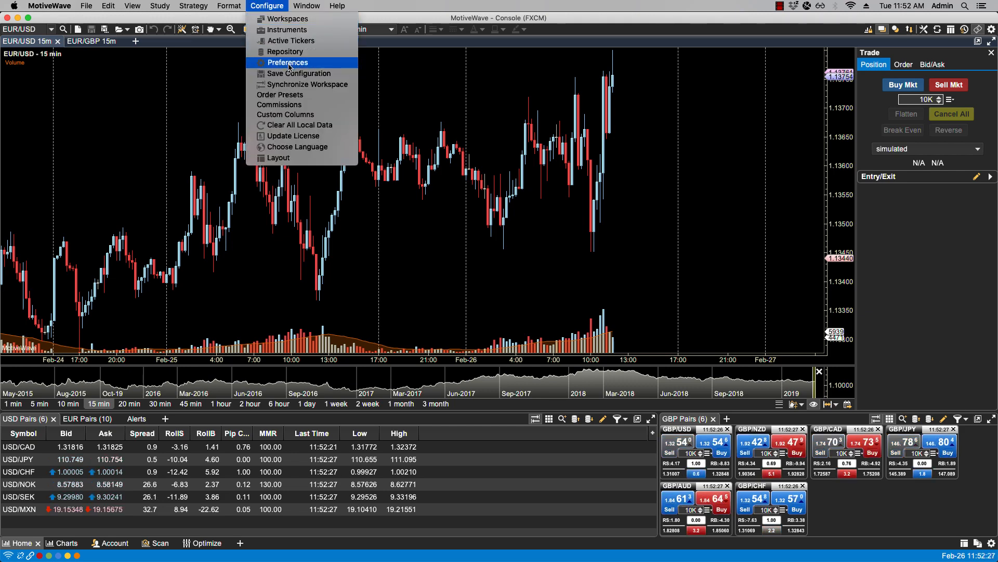
pyautogui.click(288, 62)
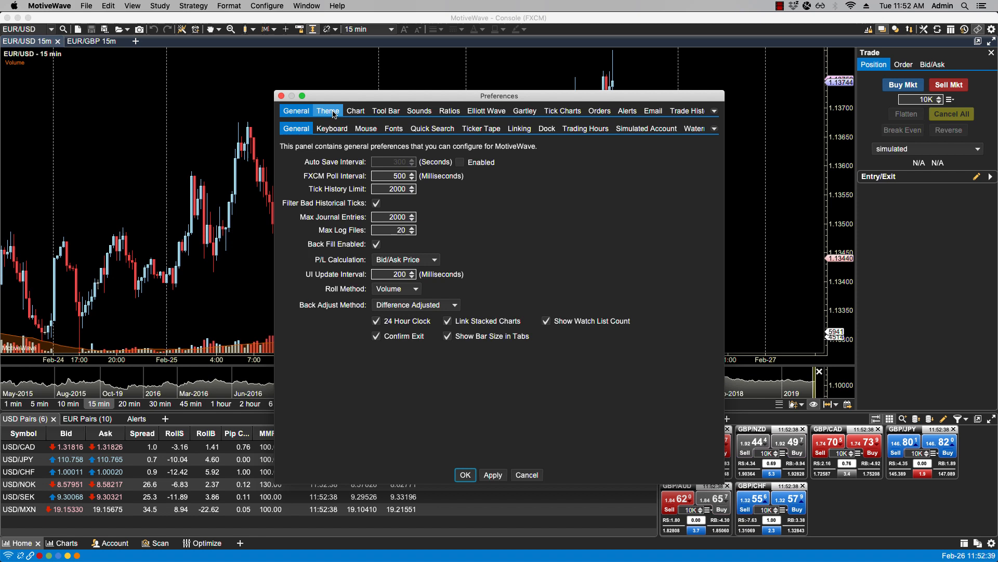
pyautogui.click(383, 128)
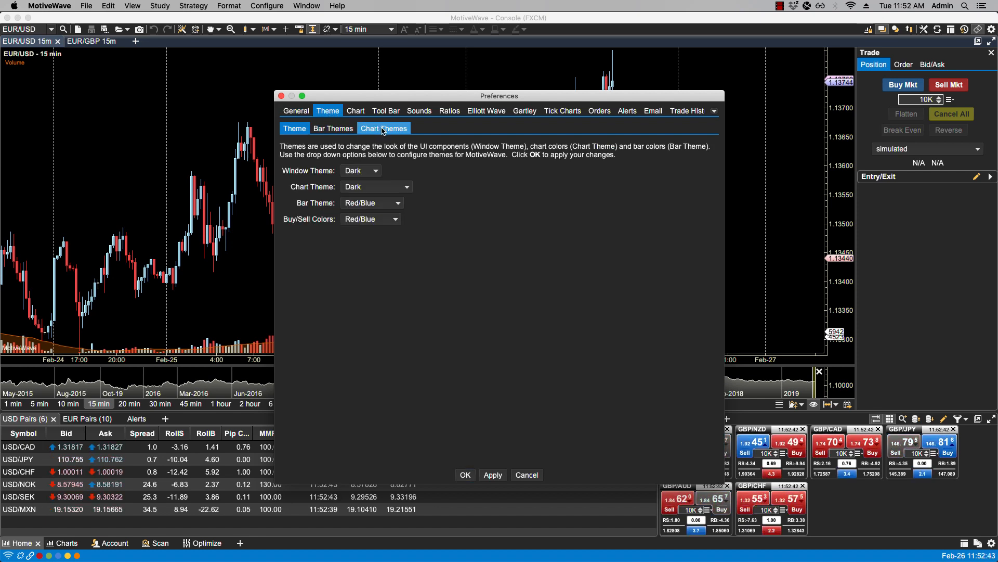
pyautogui.click(295, 111)
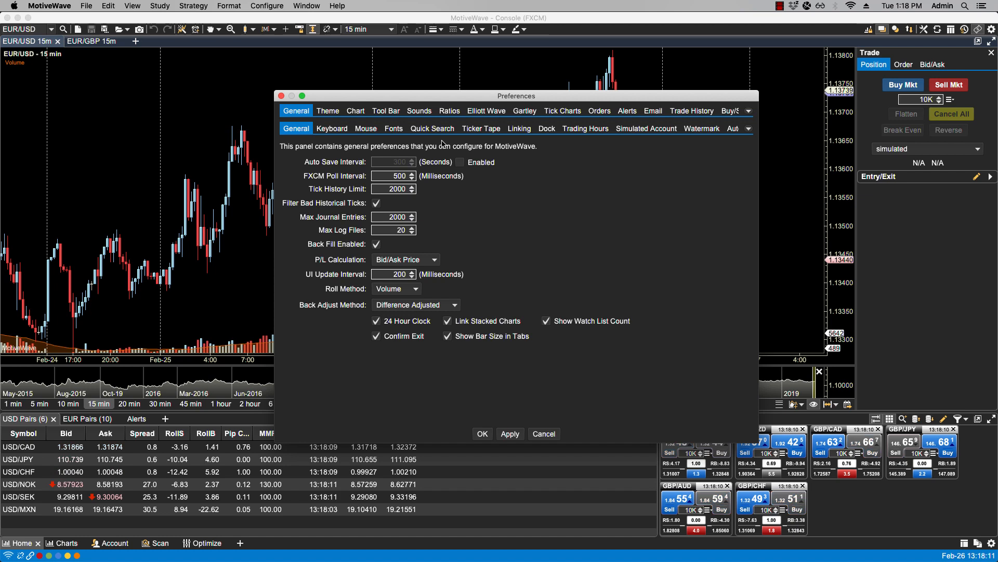
# - Switch Preferences to the Chart Settings page with default bar type, size and time zone
pyautogui.click(487, 110)
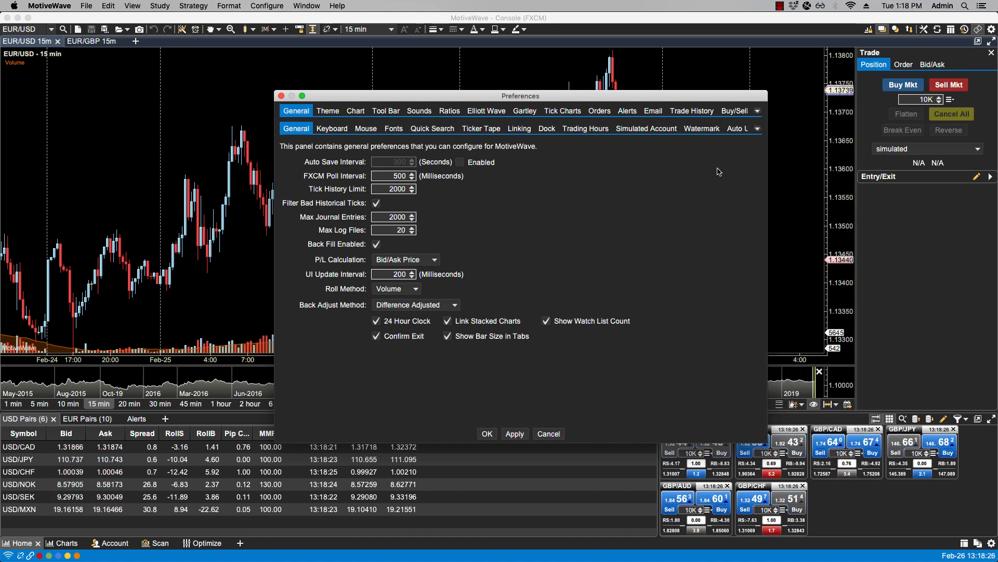
pyautogui.moveTo(362, 158)
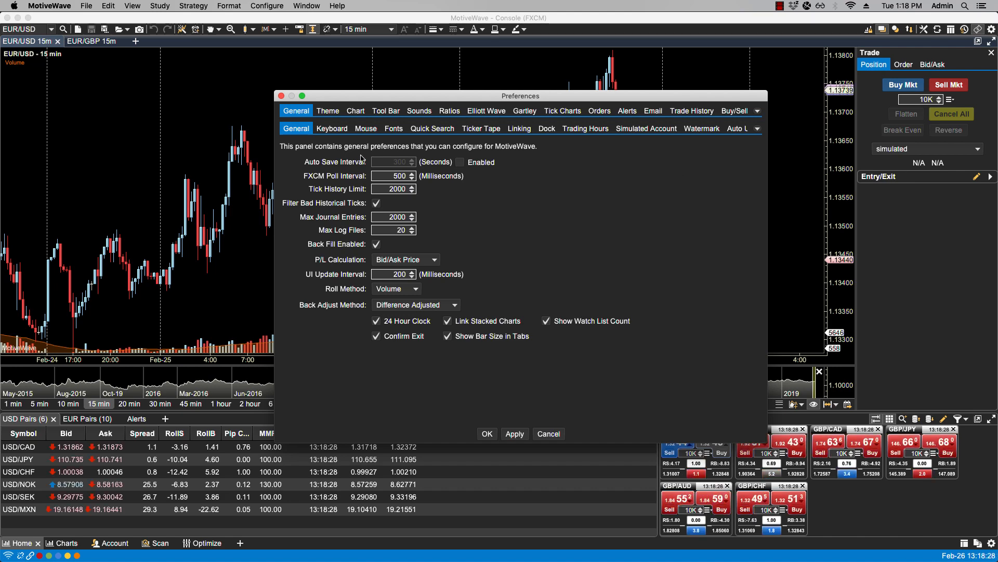
pyautogui.click(355, 110)
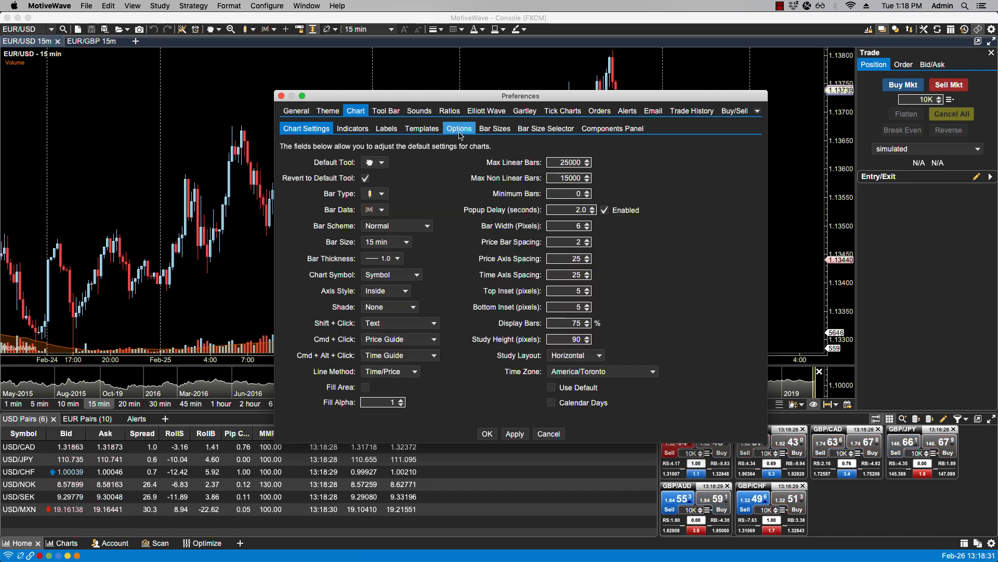
# - In chart Options, turn Show Orders on and Show Trades off
pyautogui.click(460, 128)
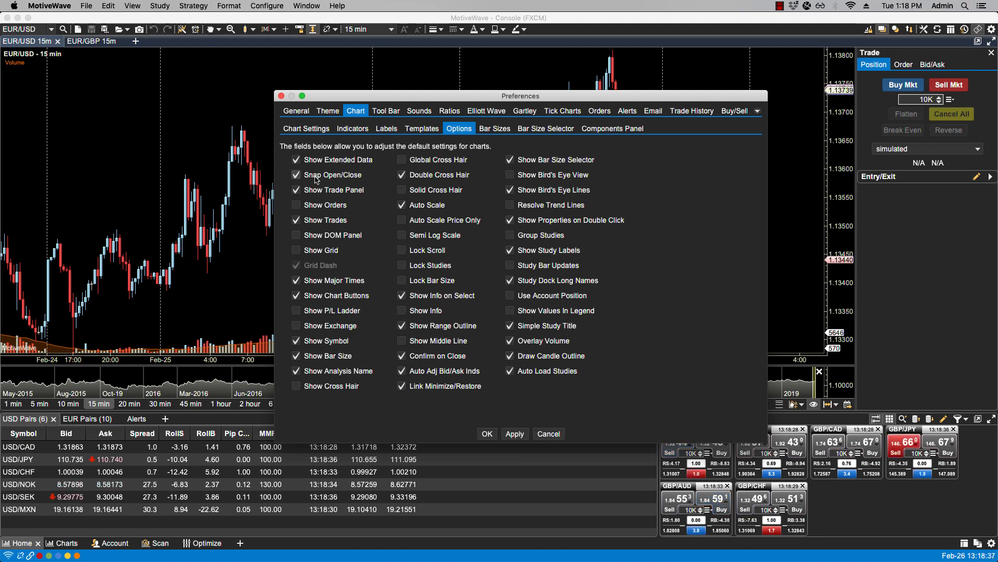
pyautogui.click(296, 205)
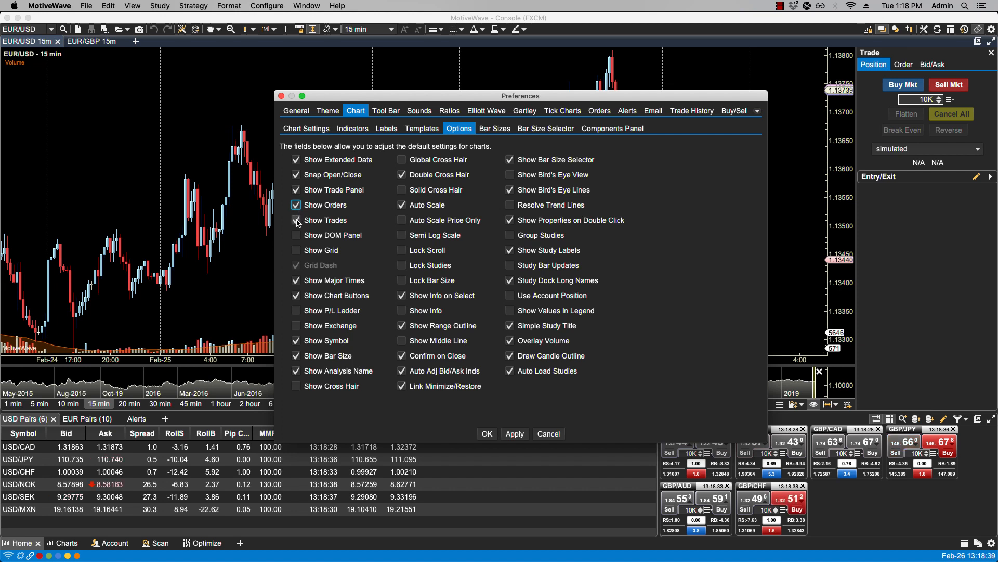
pyautogui.click(296, 221)
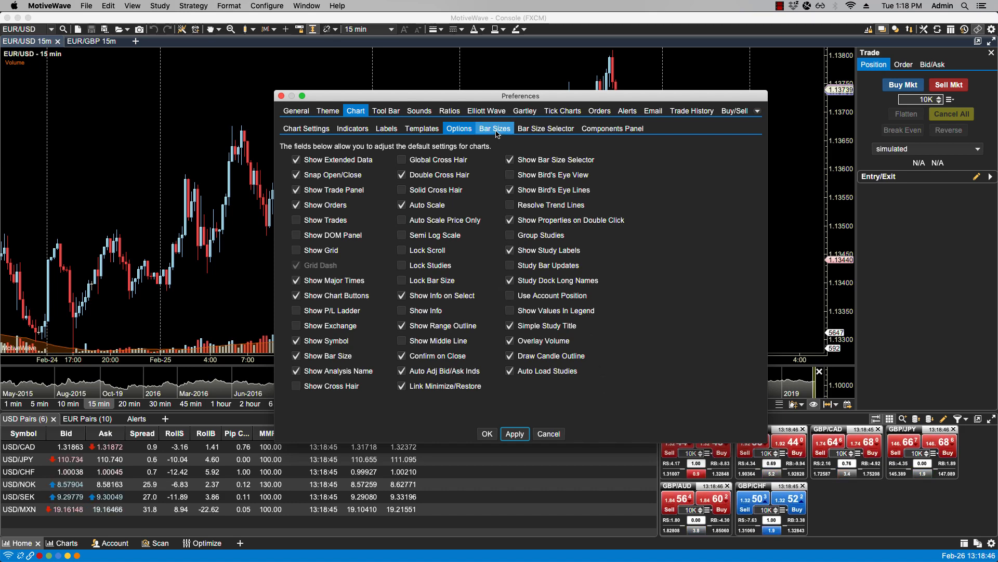
# - Review the Bar Sizes list, then move to the Theme preferences
pyautogui.click(495, 128)
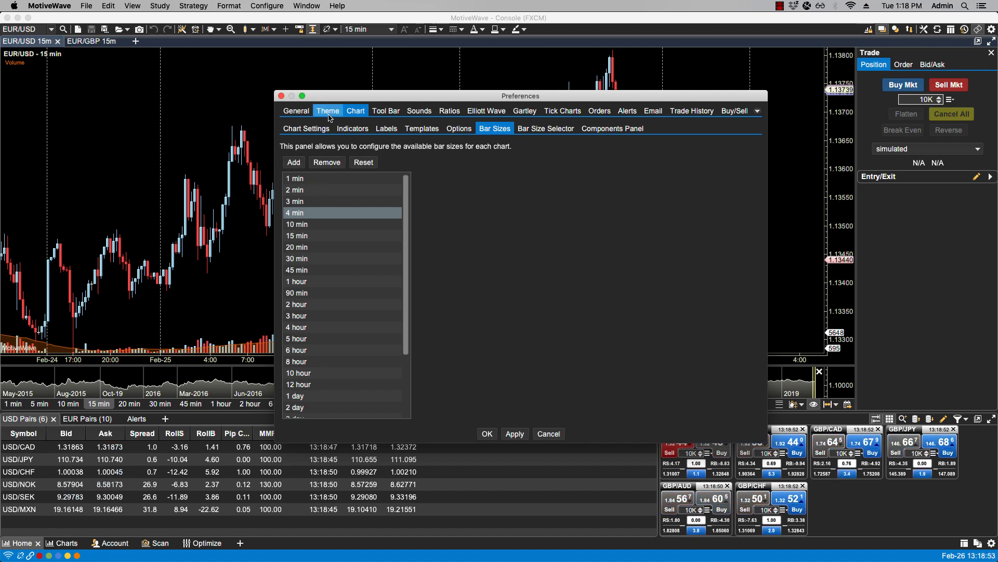
pyautogui.click(328, 110)
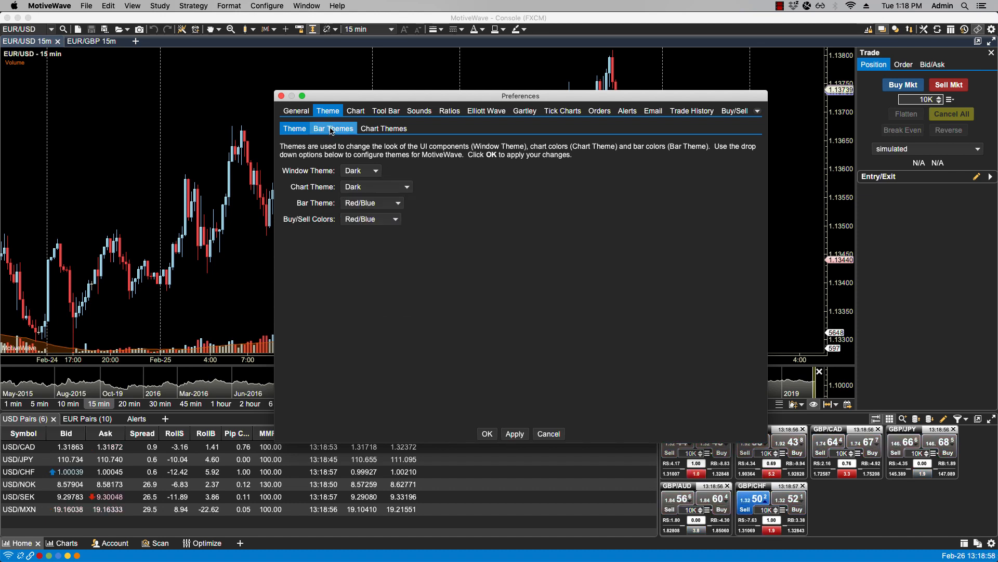
# - View the built-in Bar Themes list, then the Chart Themes list
pyautogui.click(333, 128)
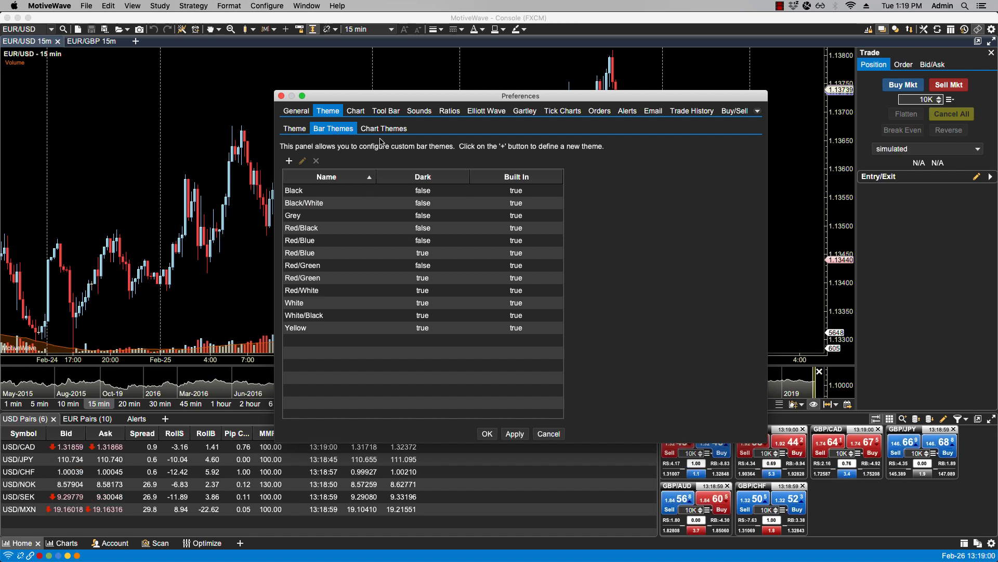
pyautogui.click(383, 128)
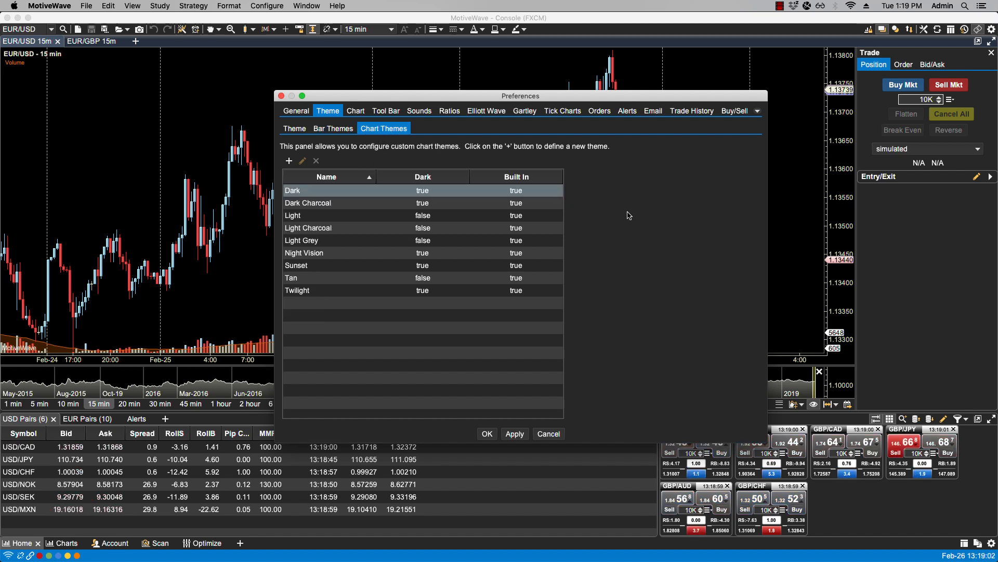